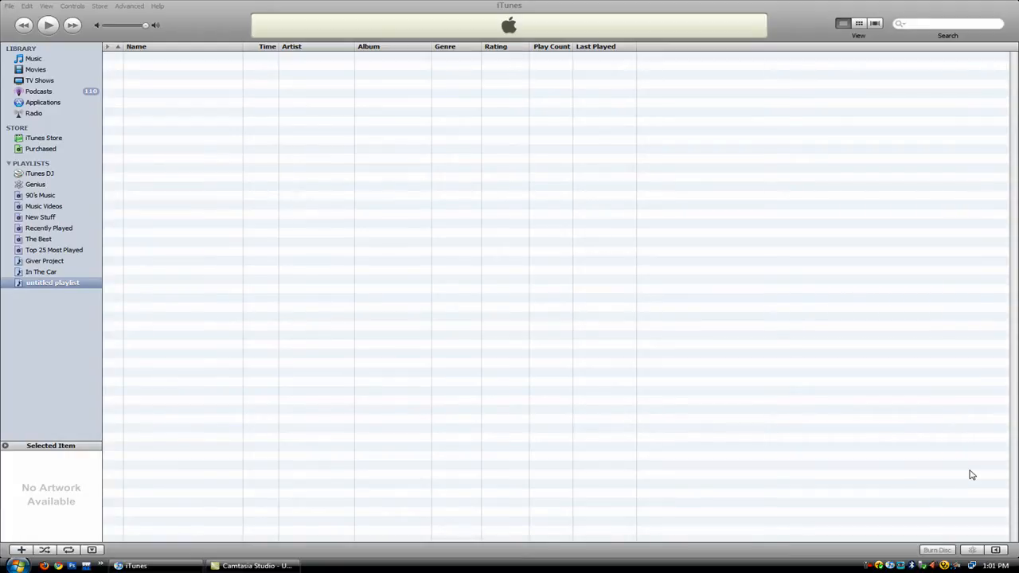
pyautogui.moveTo(786, 553)
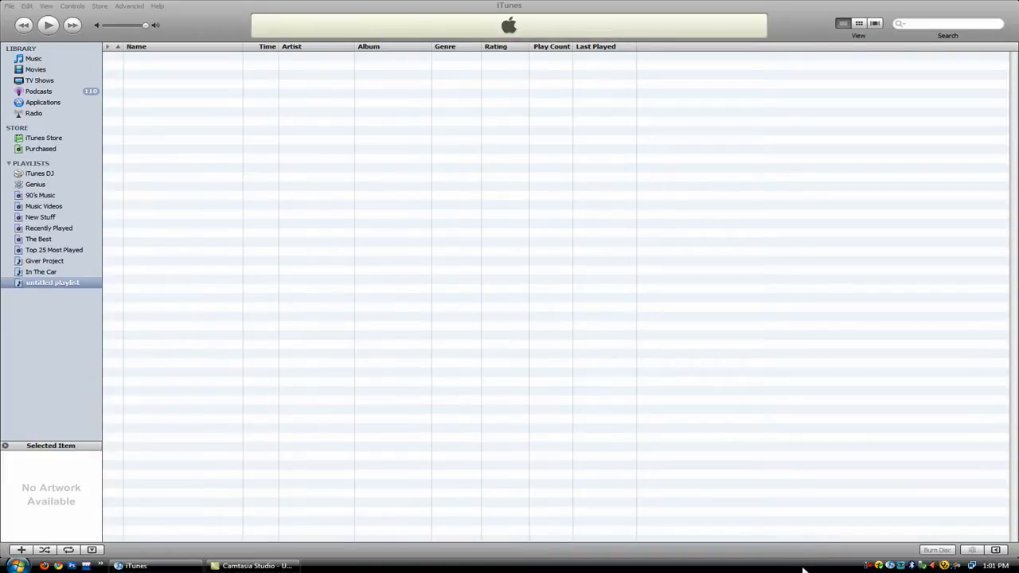
pyautogui.moveTo(820, 568)
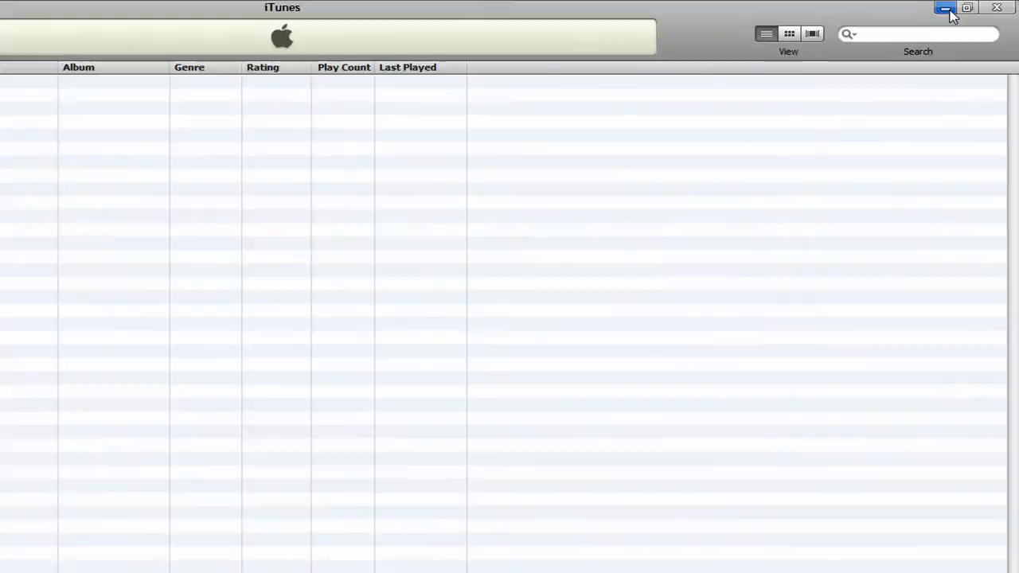
# Step: Minimize iTunes to the taskbar mini-player toolbar and bring up its repeat/shuffle/exit menu
pyautogui.click(946, 7)
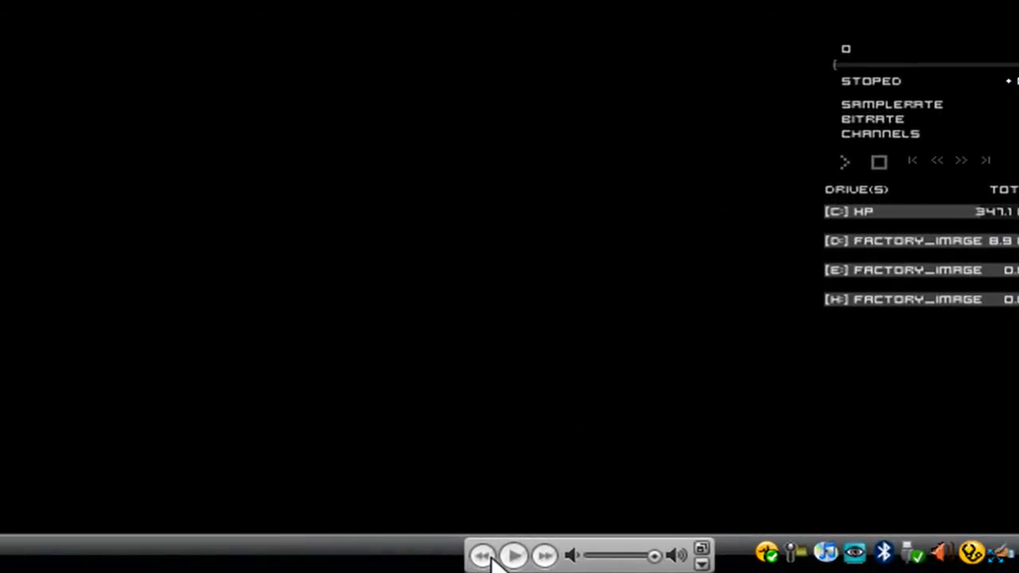
pyautogui.moveTo(653, 561)
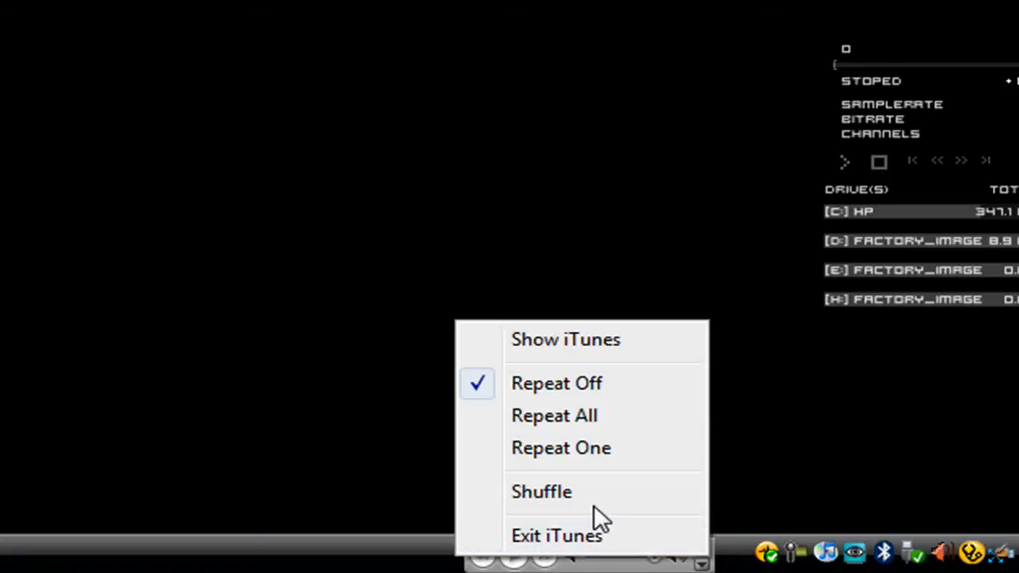
pyautogui.moveTo(556, 383)
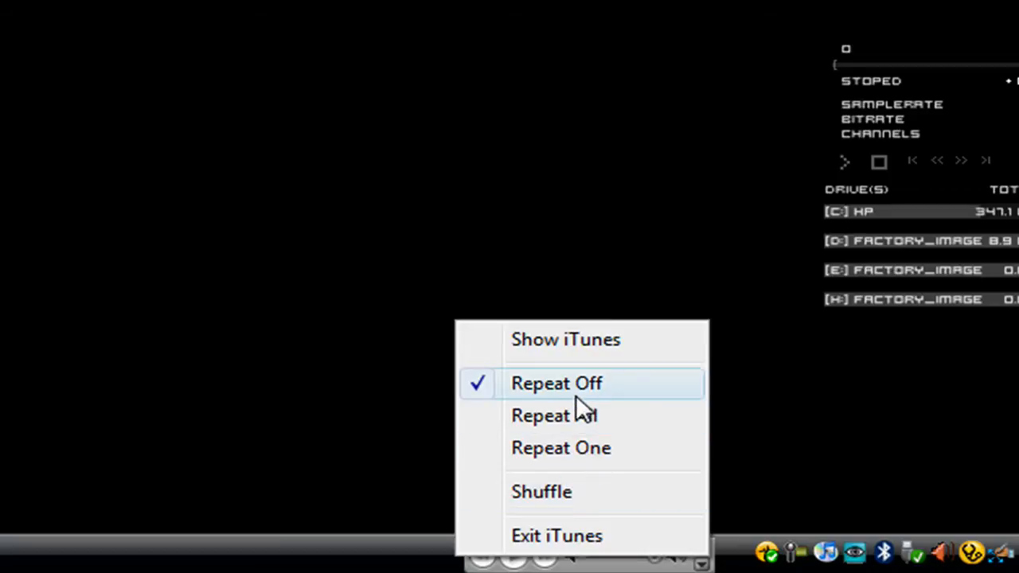
pyautogui.click(566, 339)
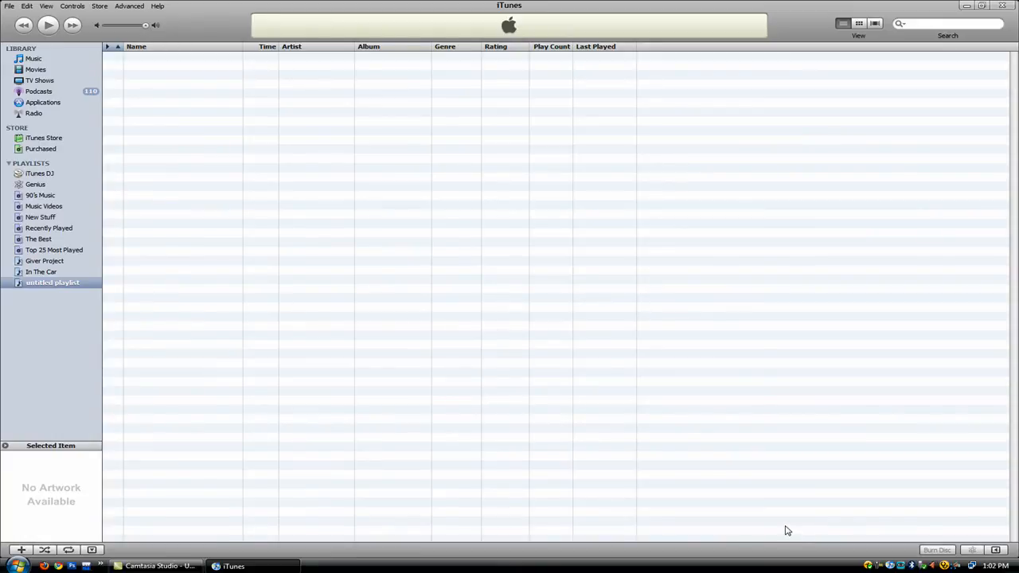
pyautogui.moveTo(741, 508)
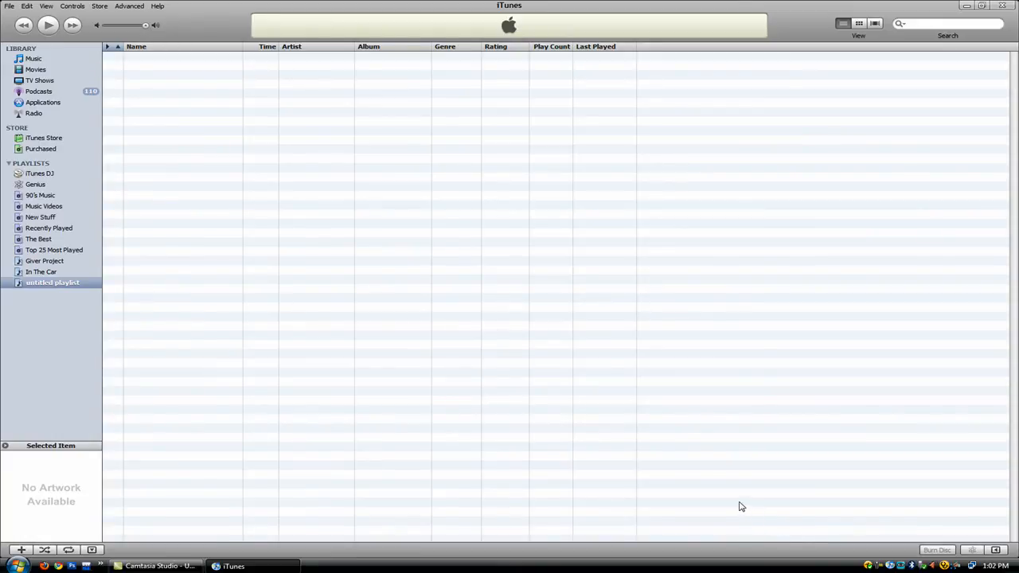